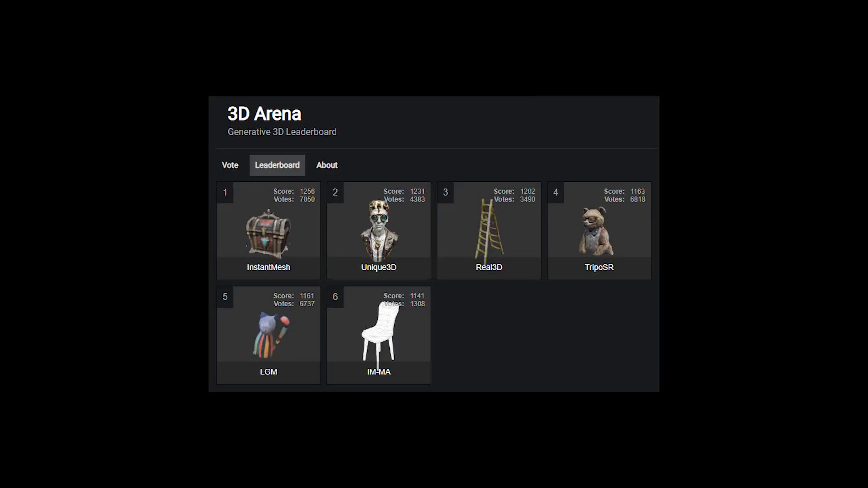
- From InstantMesh's results gallery, bring up the A_rhino_beetle mesh as a 33,414-vertex wireframe
left_click(268, 231)
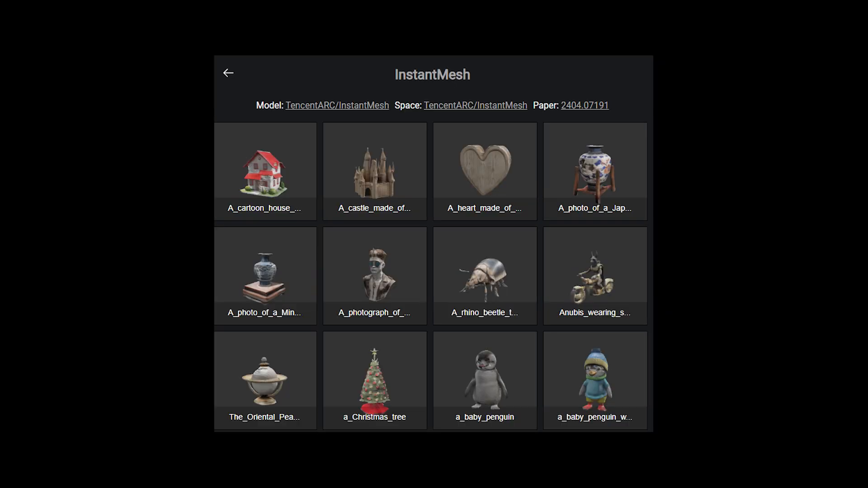
left_click(485, 276)
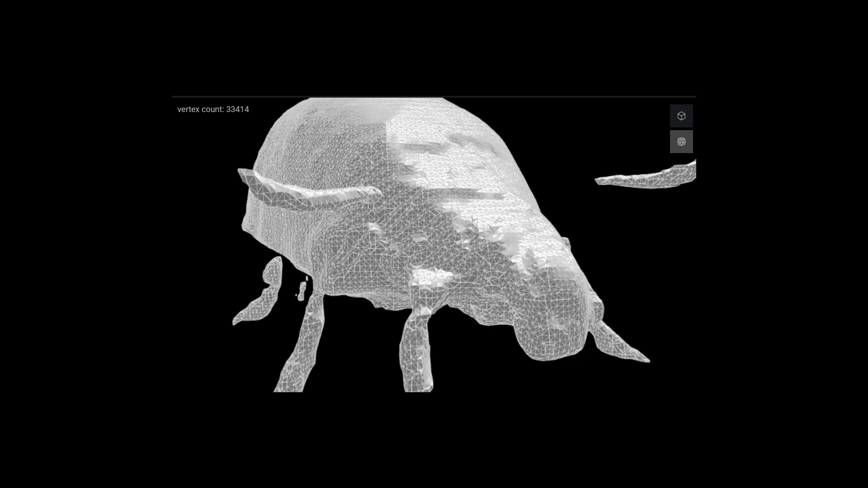